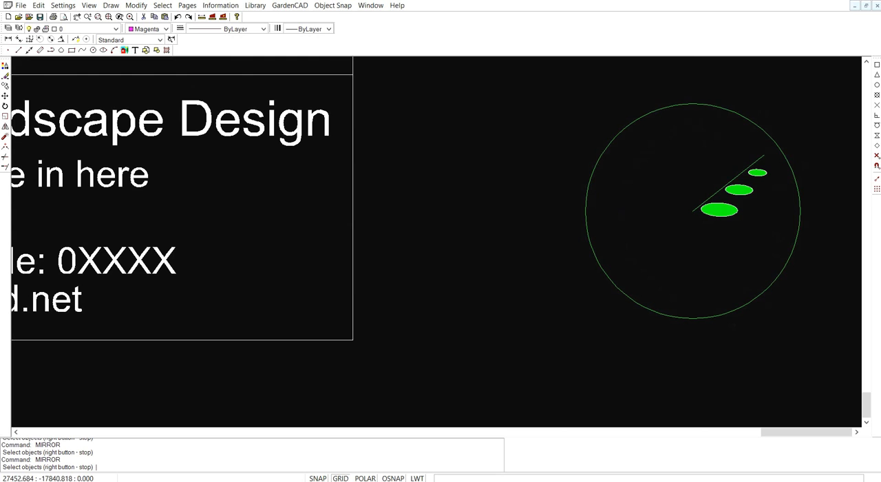
mouse_move(259, 228)
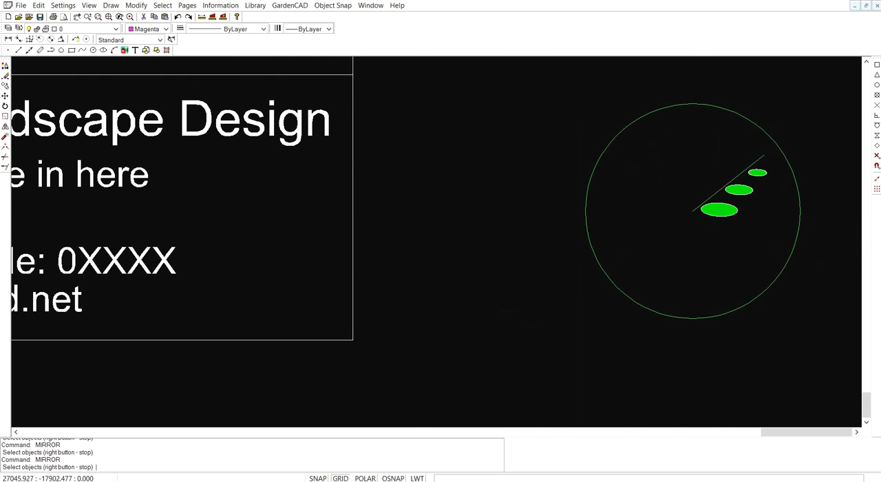
mouse_move(747, 167)
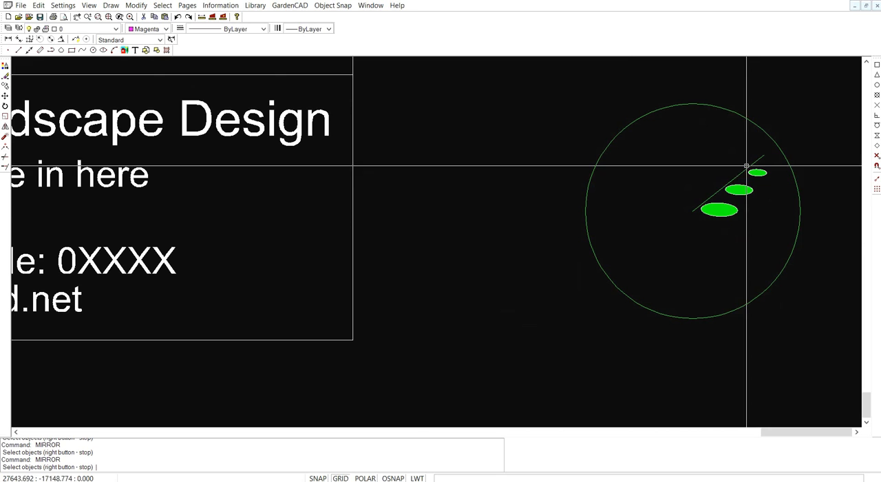
mouse_move(761, 160)
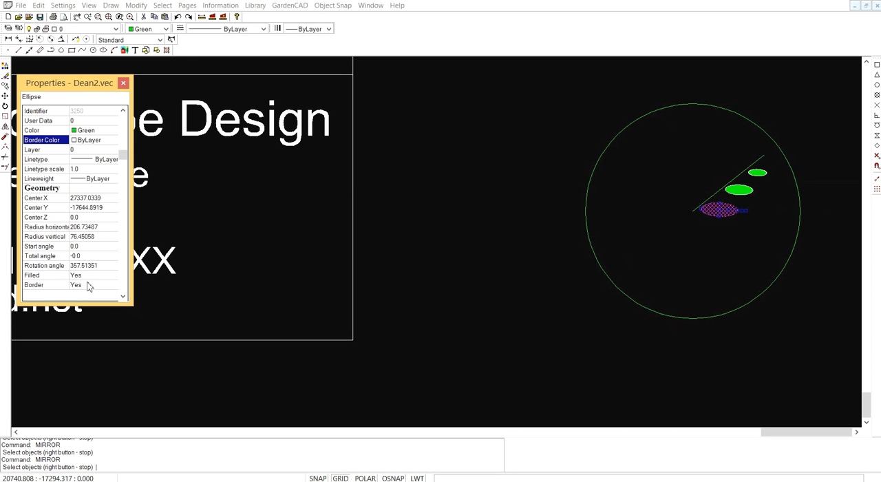
mouse_move(103, 150)
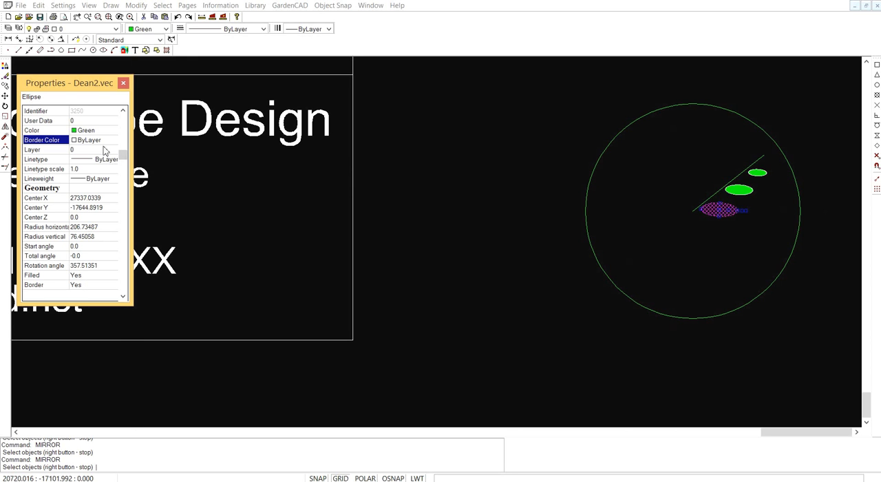
mouse_move(107, 130)
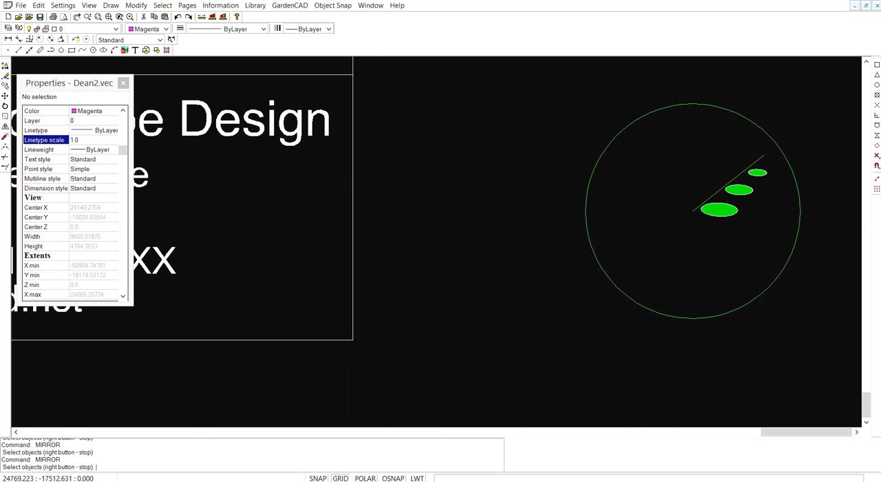
mouse_move(665, 230)
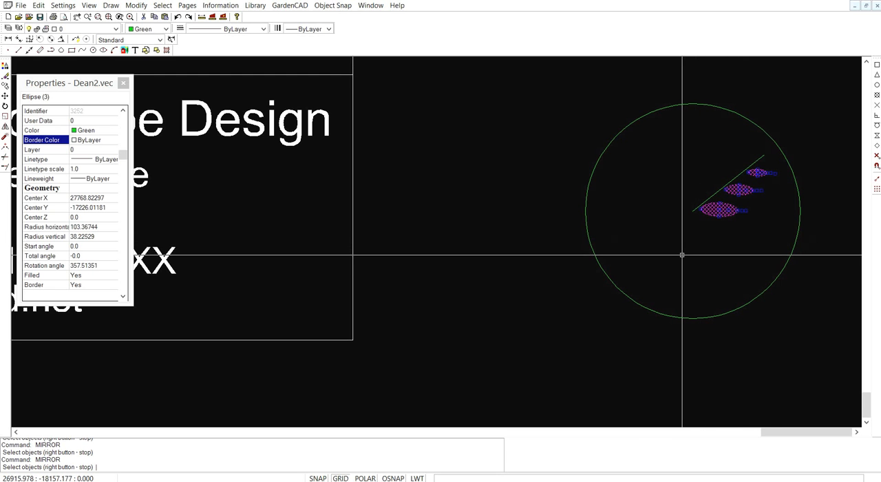
- Mirror the three leaf ellipses across the stem line, setting the mirror line's first point
right_click(681, 256)
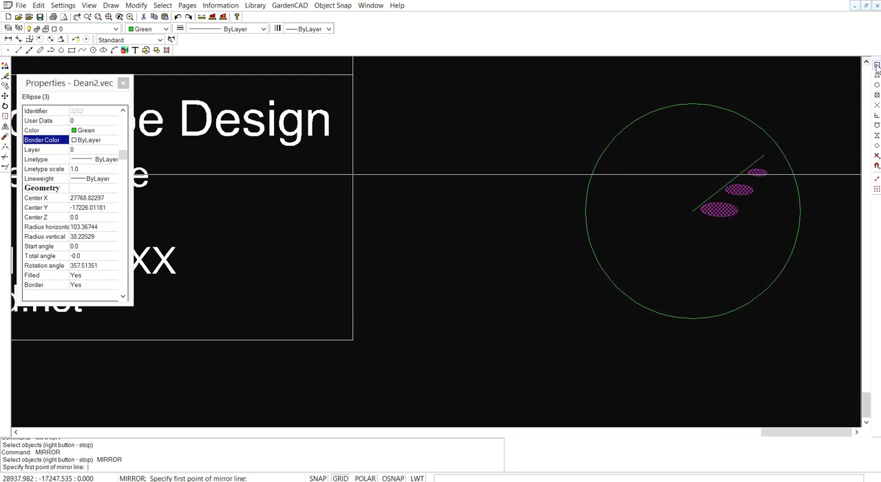
left_click(738, 189)
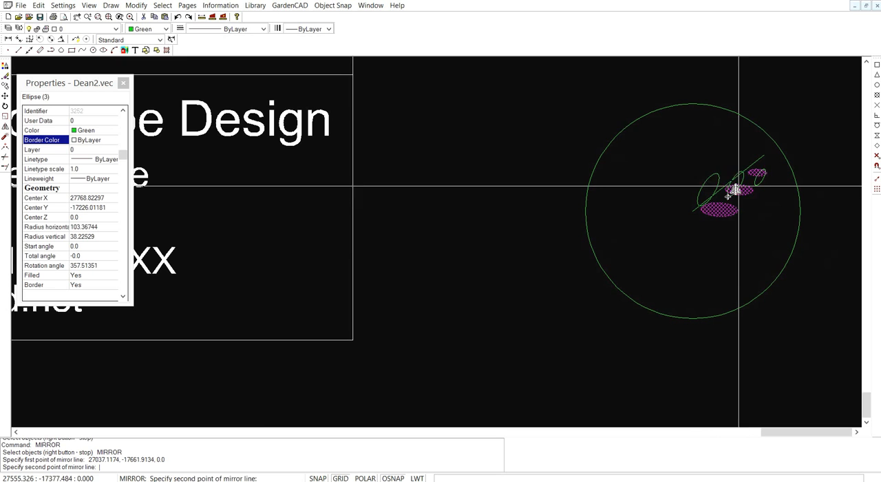
mouse_move(771, 147)
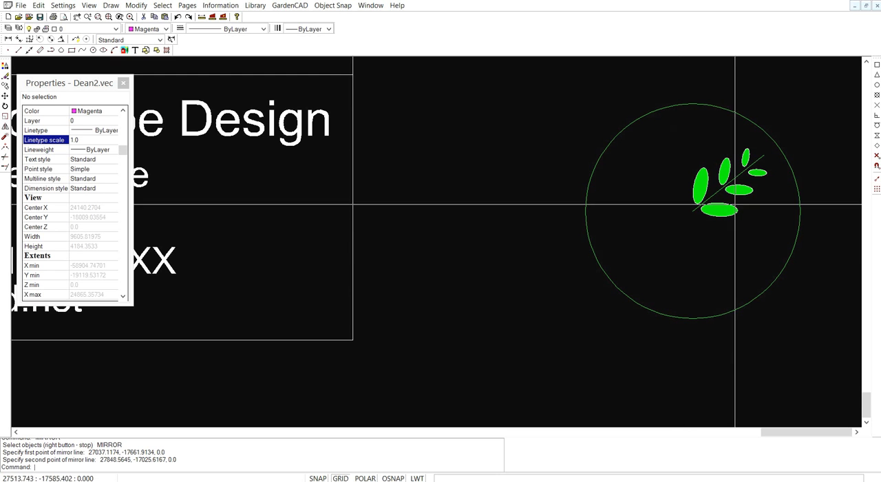
mouse_move(695, 227)
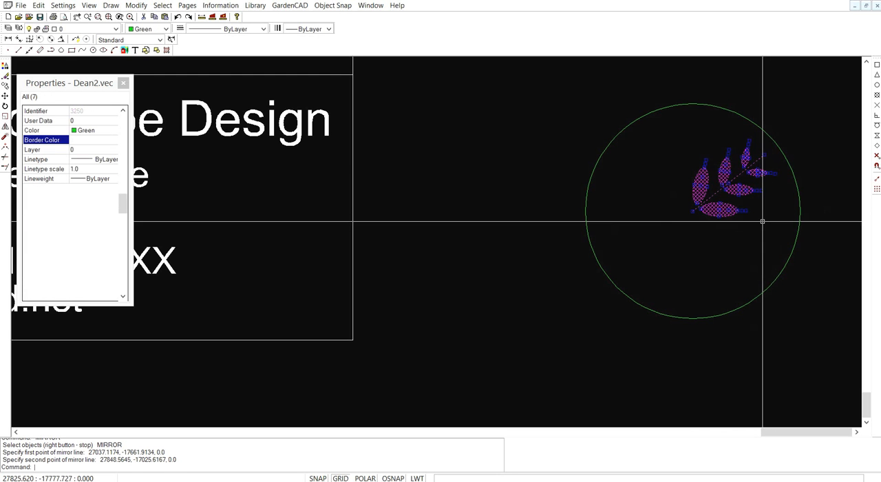
- Rotate-copy the seven-object sprig about its stem base to form a radial cluster
right_click(762, 221)
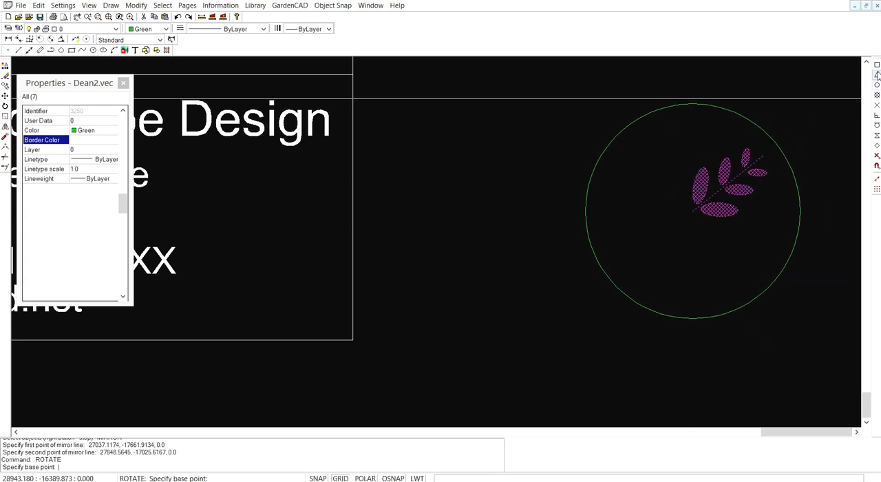
left_click(691, 211)
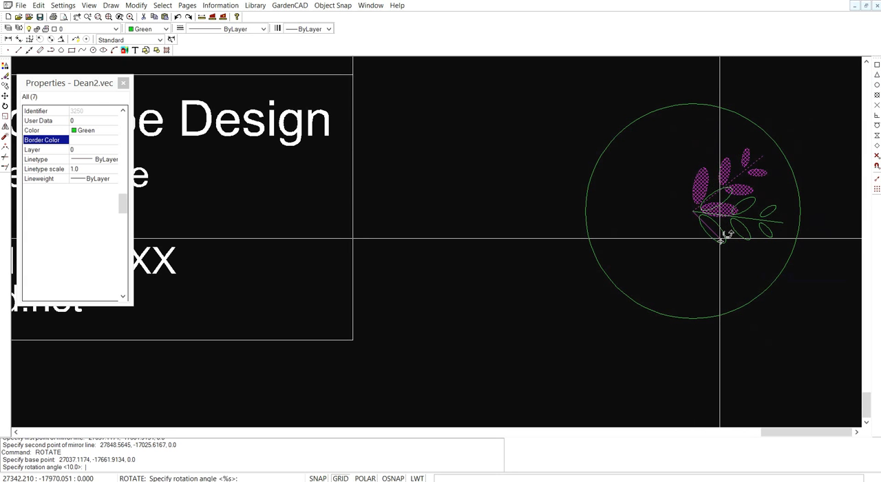
mouse_move(706, 280)
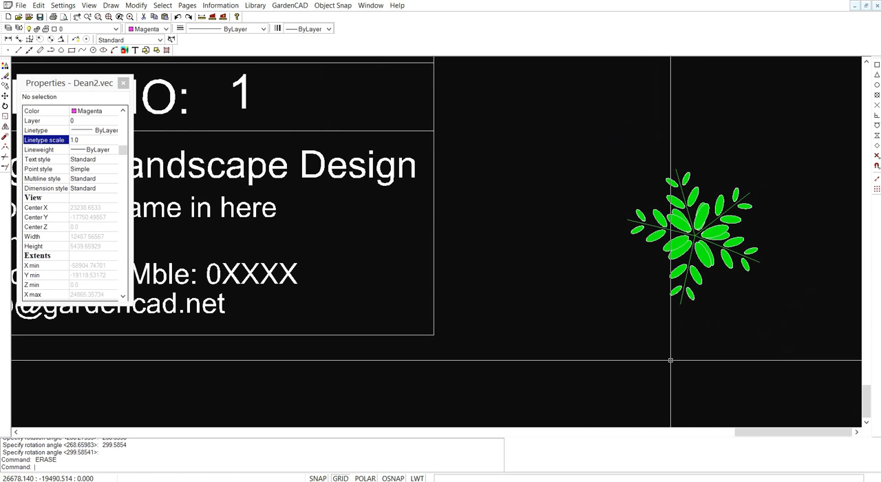
mouse_move(792, 336)
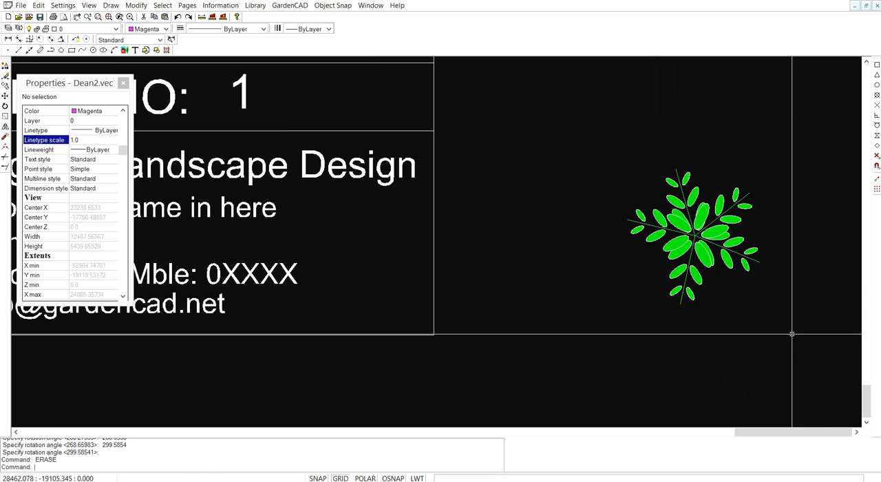
mouse_move(782, 332)
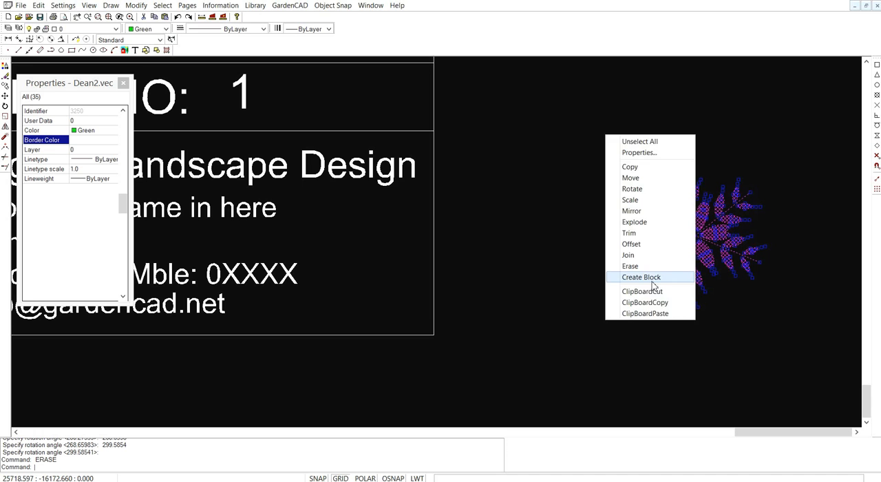
- Create the block LandscapePracticeLogo from the 35 leaf pieces, based at the cluster centre
left_click(641, 277)
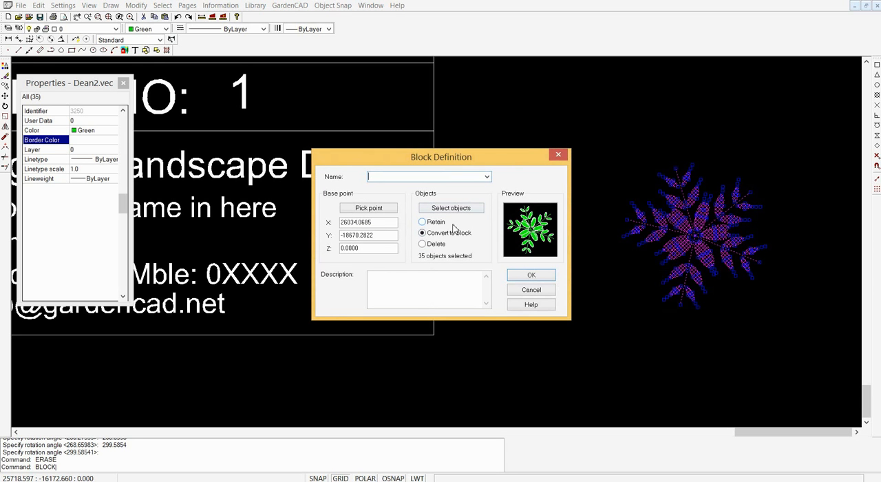
type("LandscapePract")
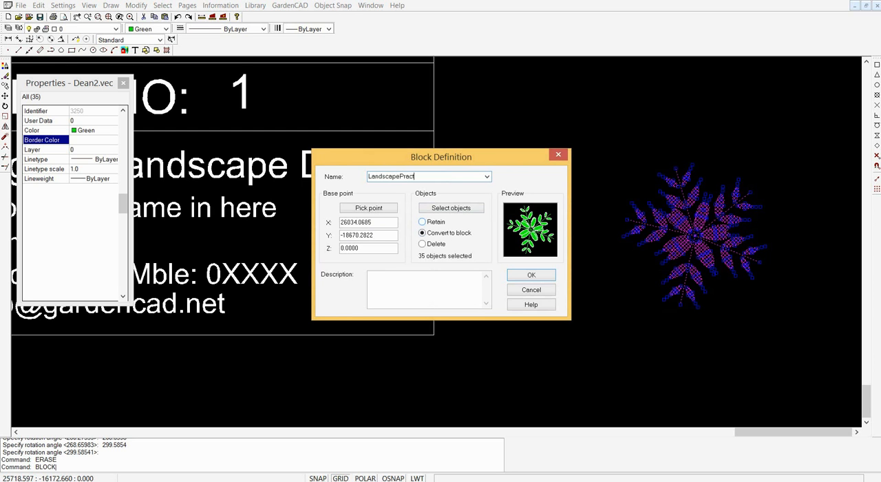
type("iceL")
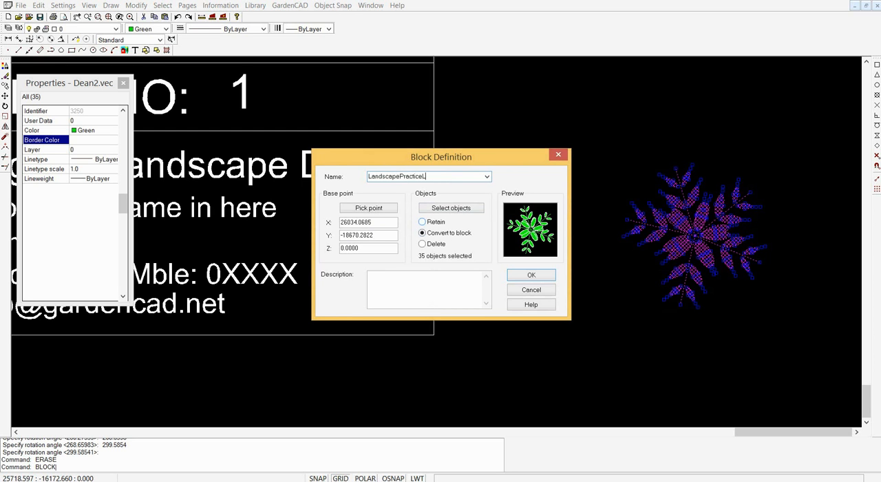
type("ogo")
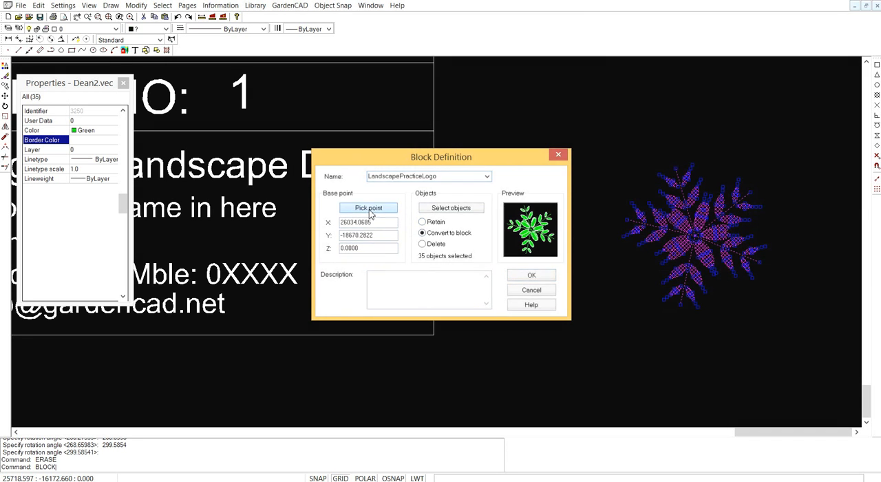
left_click(368, 207)
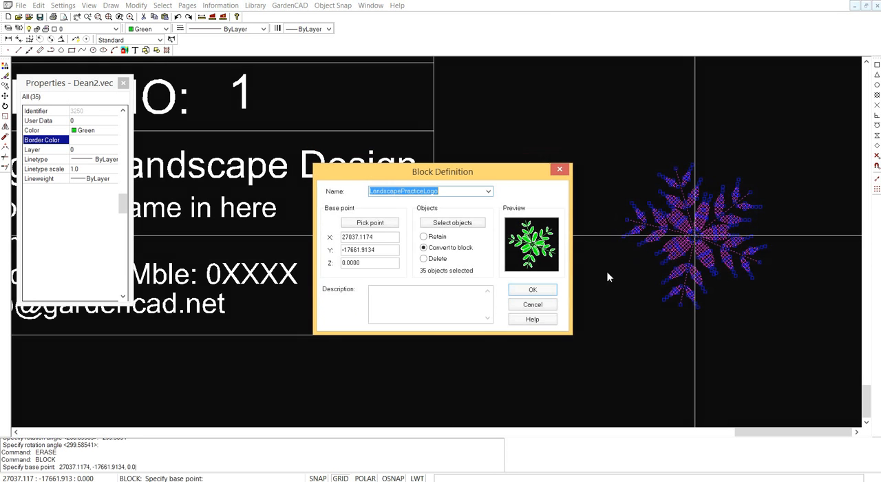
left_click(430, 303)
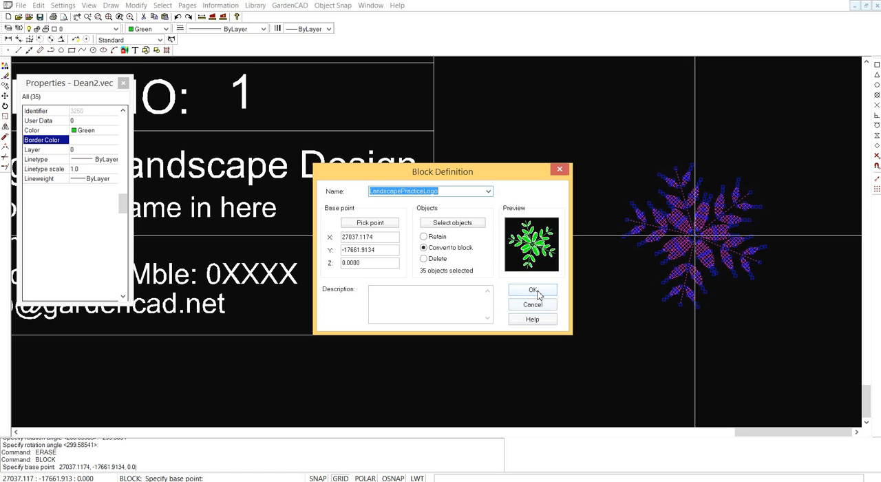
left_click(531, 289)
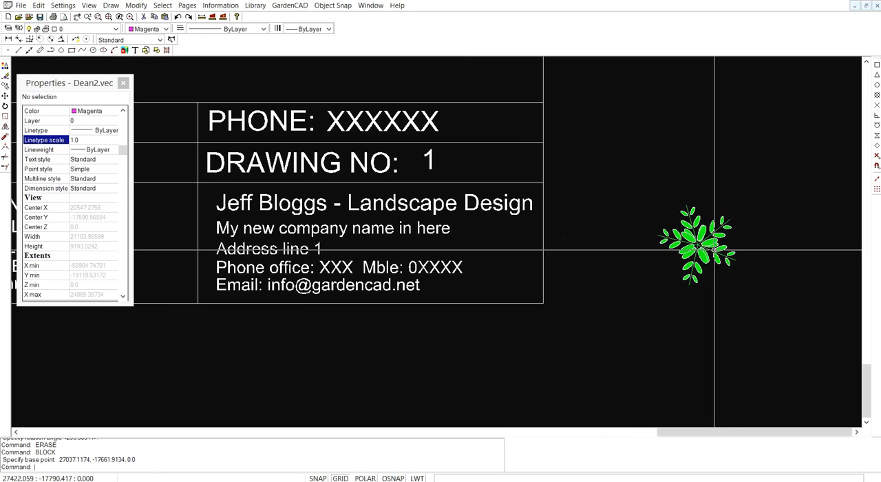
- Move the leaf logo block beside the Jeff Bloggs company details in the title block
left_click(696, 244)
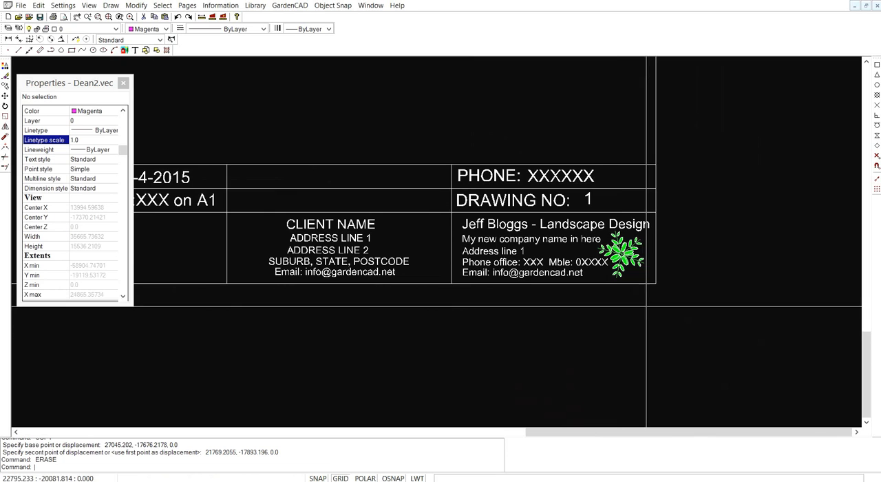
mouse_move(354, 356)
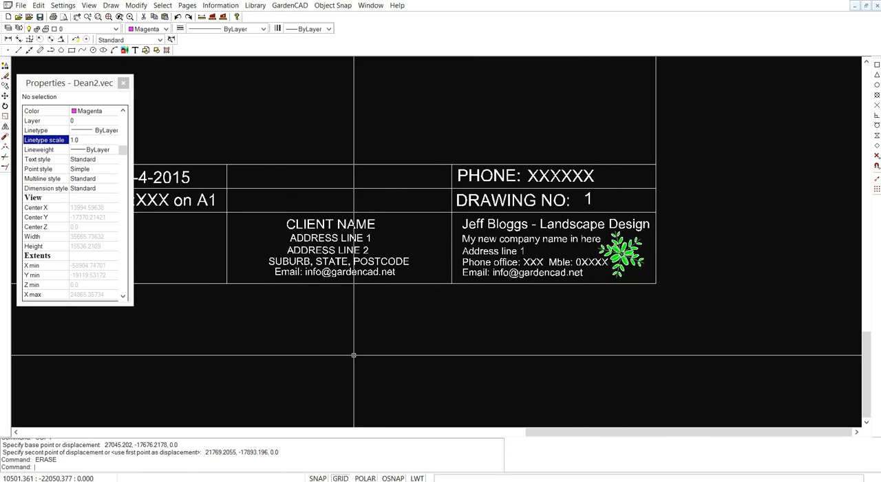
mouse_move(295, 243)
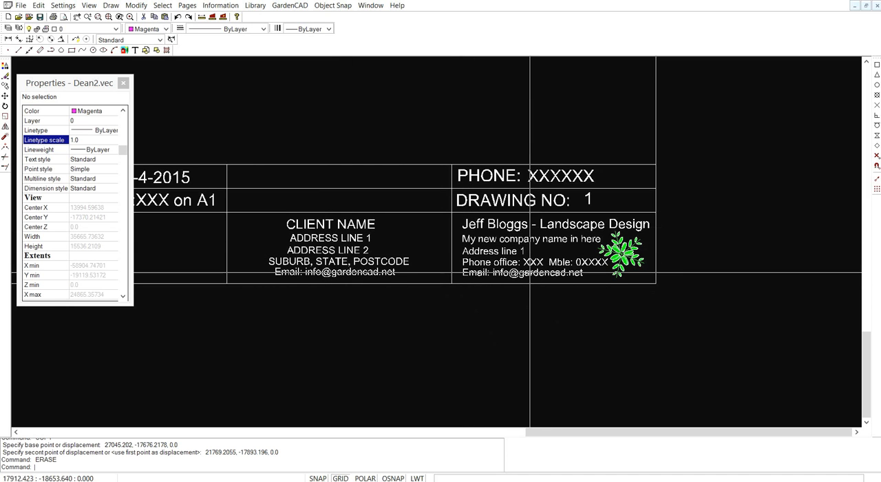
mouse_move(536, 263)
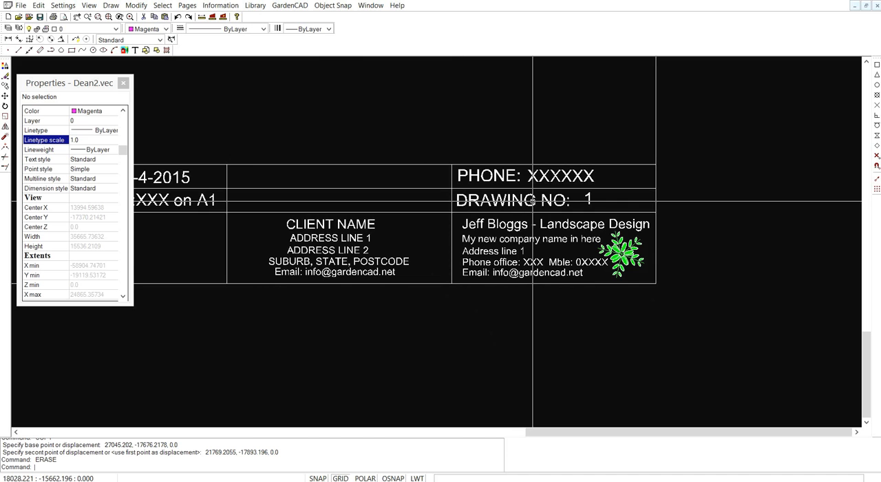
mouse_move(527, 207)
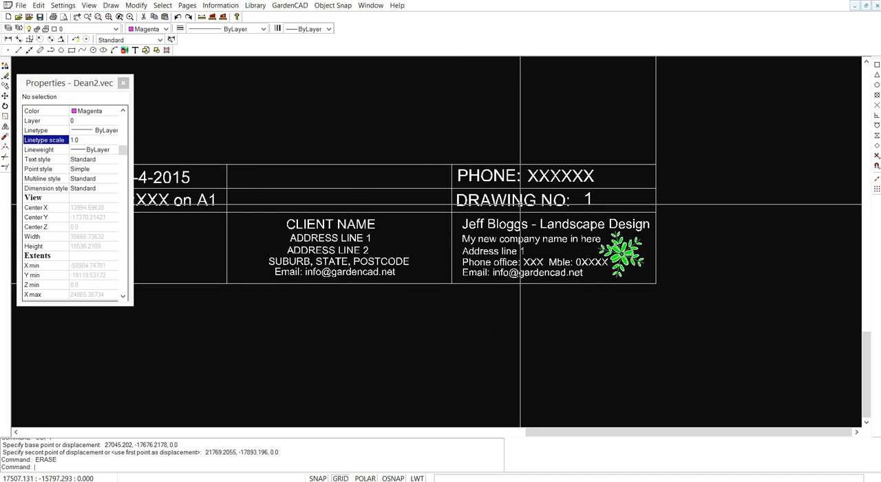
mouse_move(508, 205)
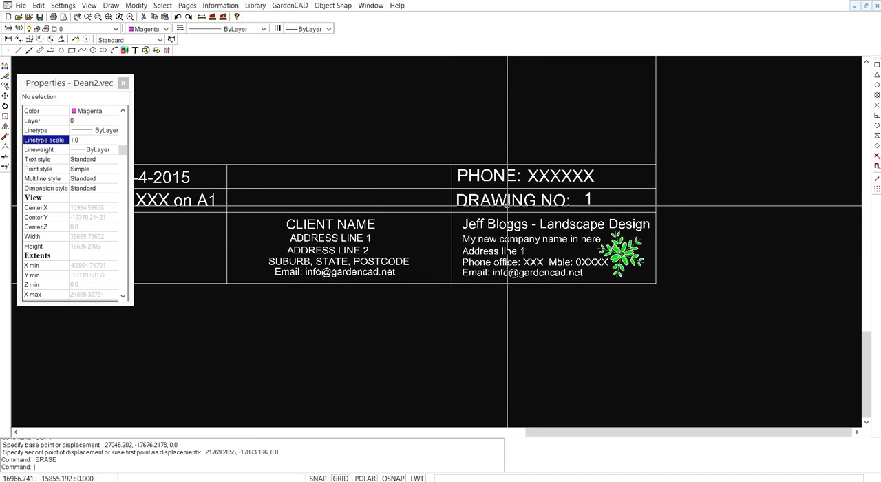
- Set the DRAWING NO: label's text height to 350
left_click(512, 199)
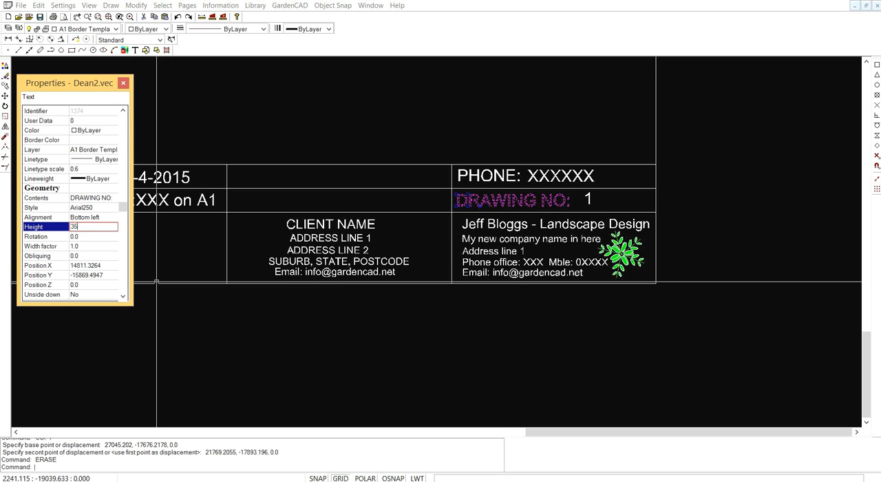
type("350.0")
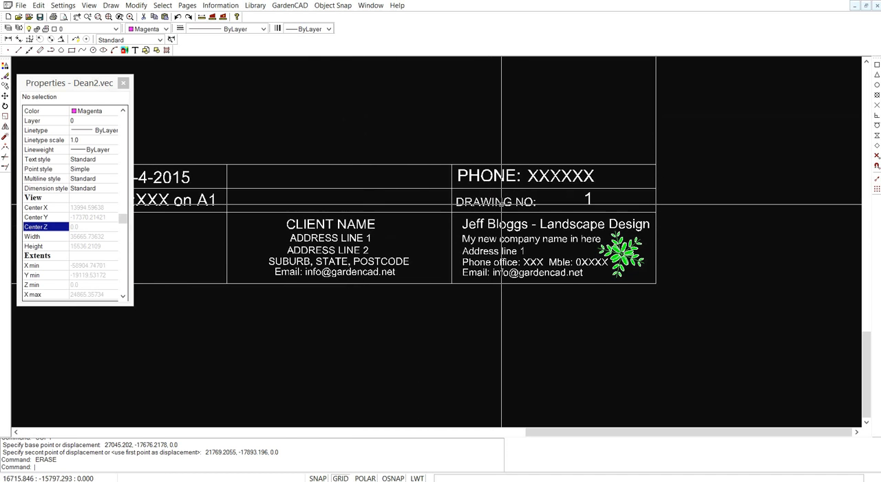
- Reword the label's contents to DRAWING FILENAME
left_click(495, 201)
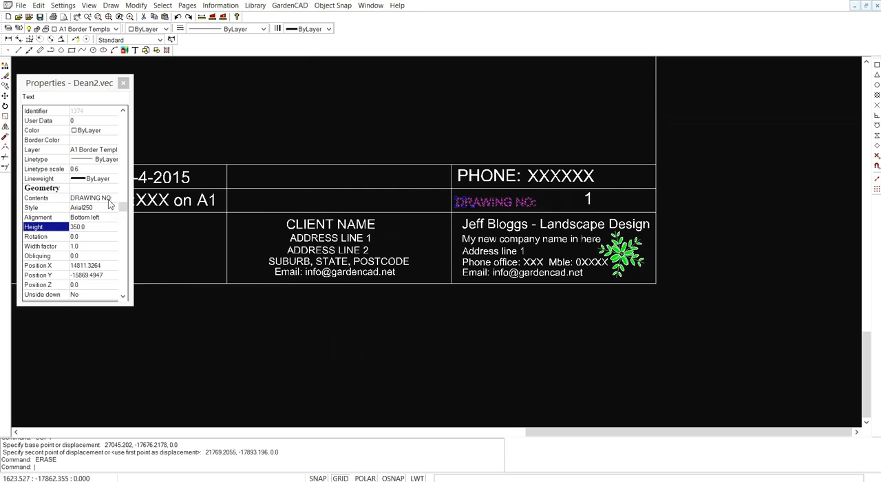
left_click(112, 198)
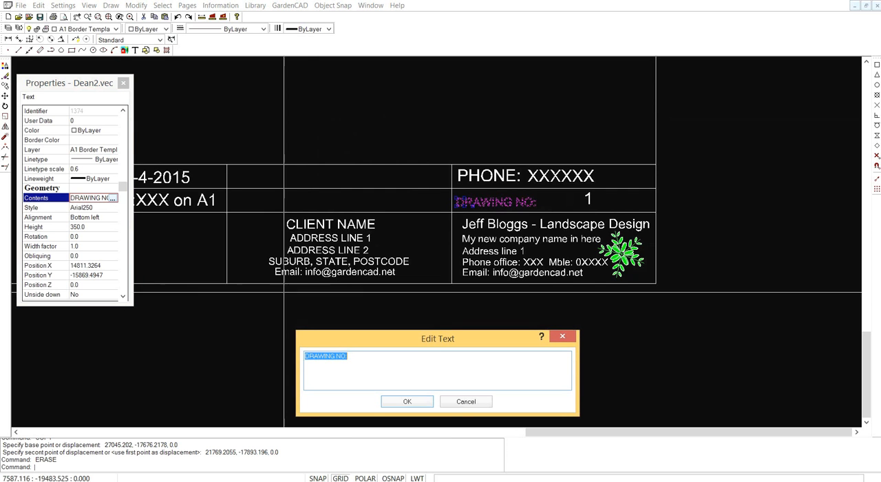
left_click(354, 359)
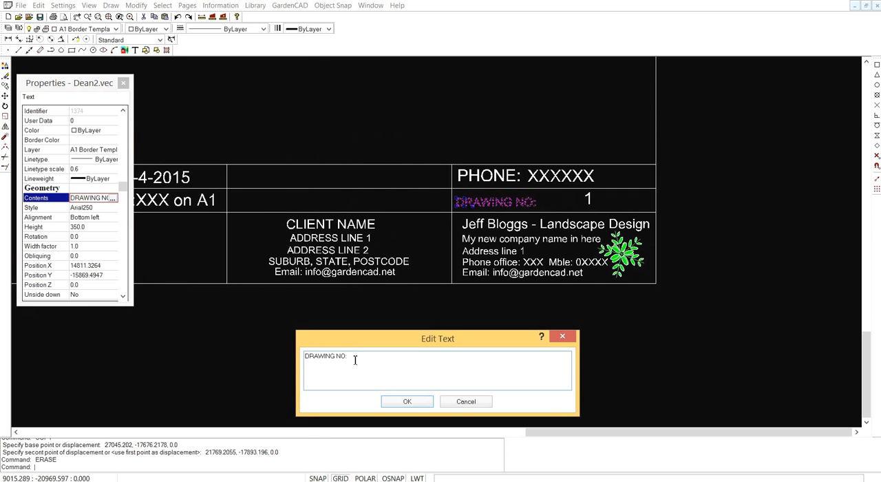
key("BackSpace")
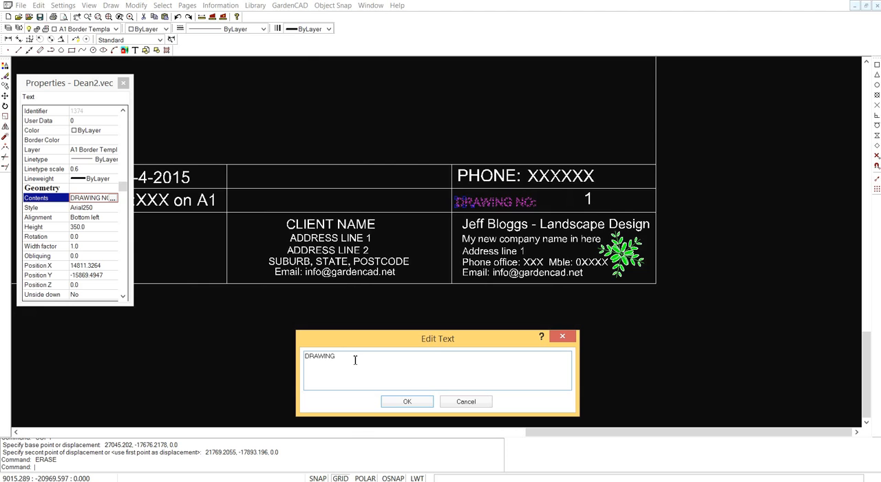
type("FILENAME")
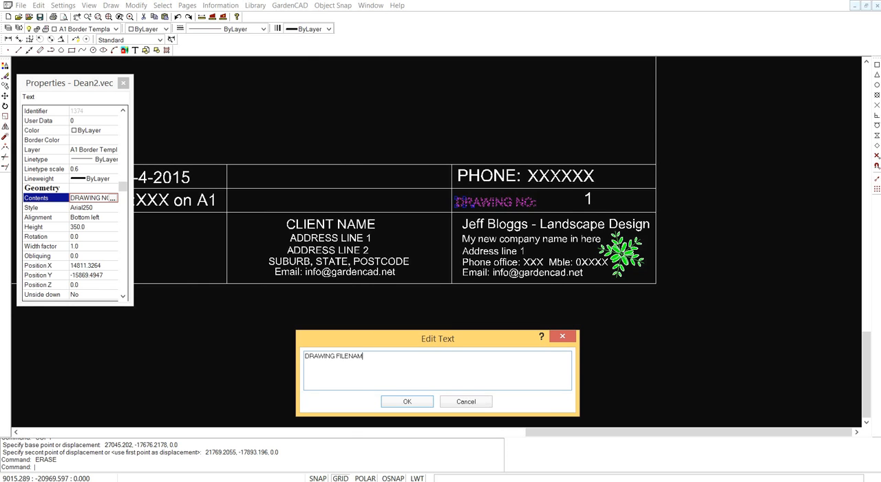
left_click(407, 401)
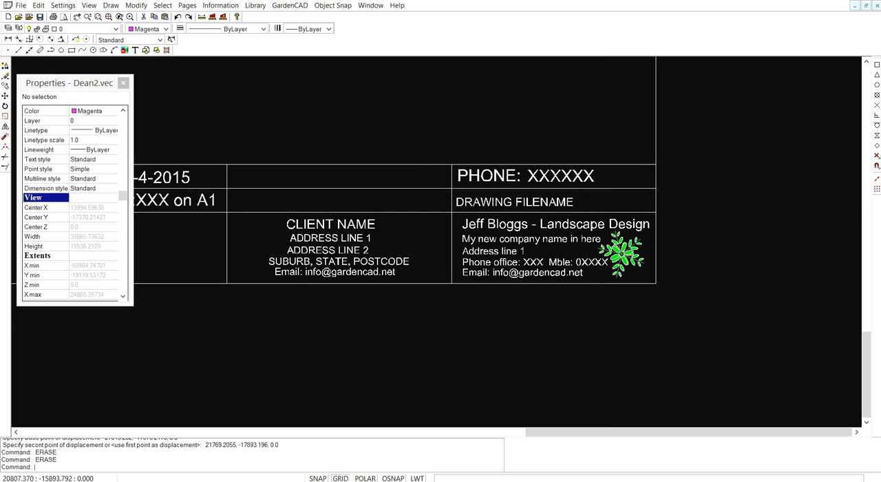
mouse_move(512, 227)
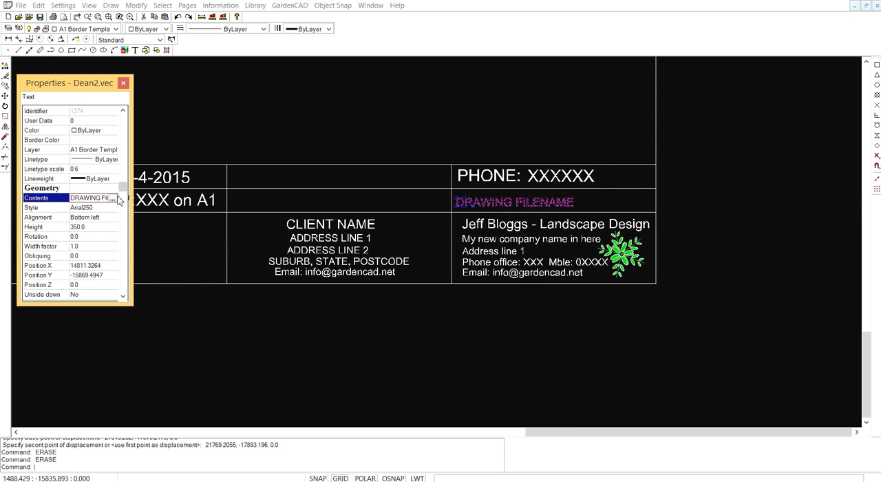
- Edit the label's contents so it reads just FILENAME
left_click(127, 198)
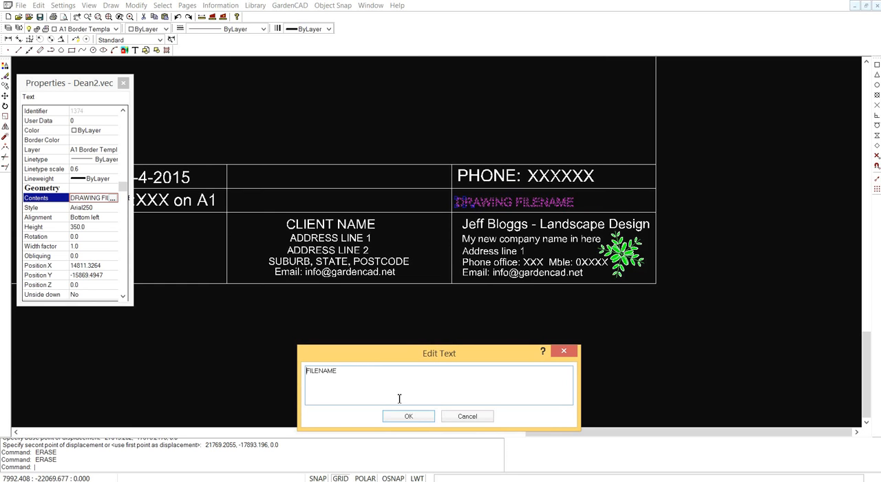
left_click(409, 416)
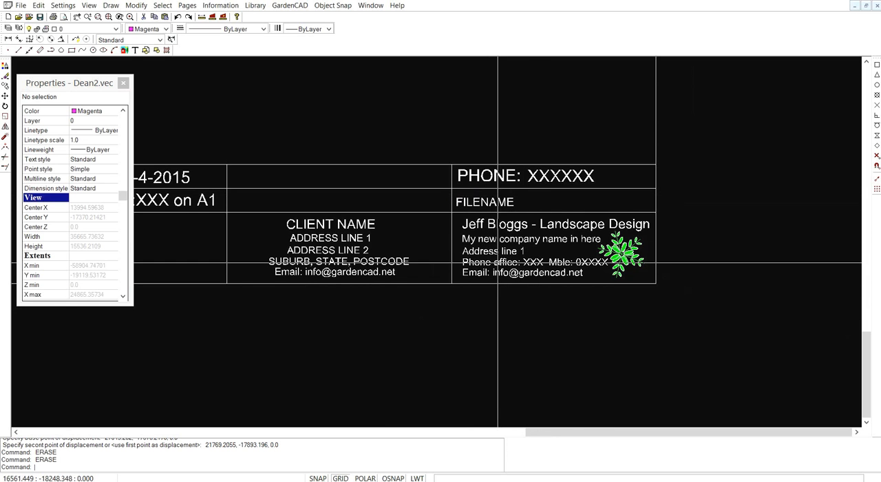
mouse_move(599, 245)
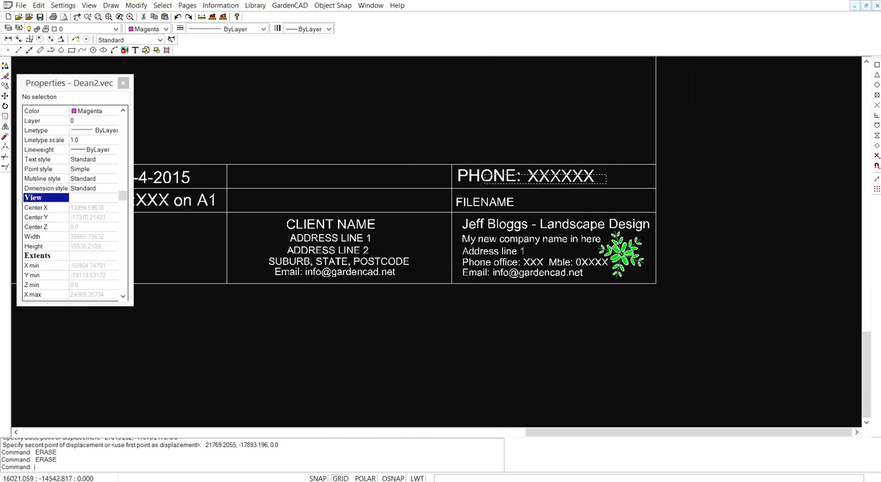
- Erase the PHONE: XXXXXX text from the title block and bring up the Modify menu
left_click(530, 175)
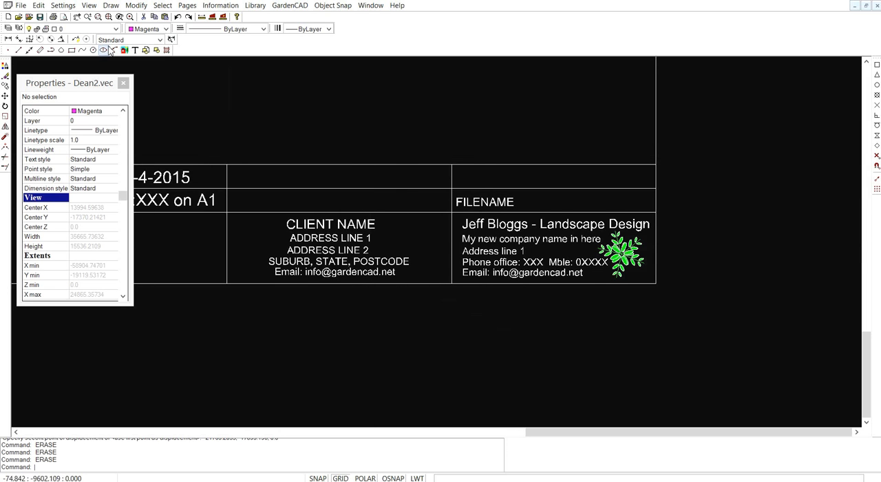
left_click(136, 5)
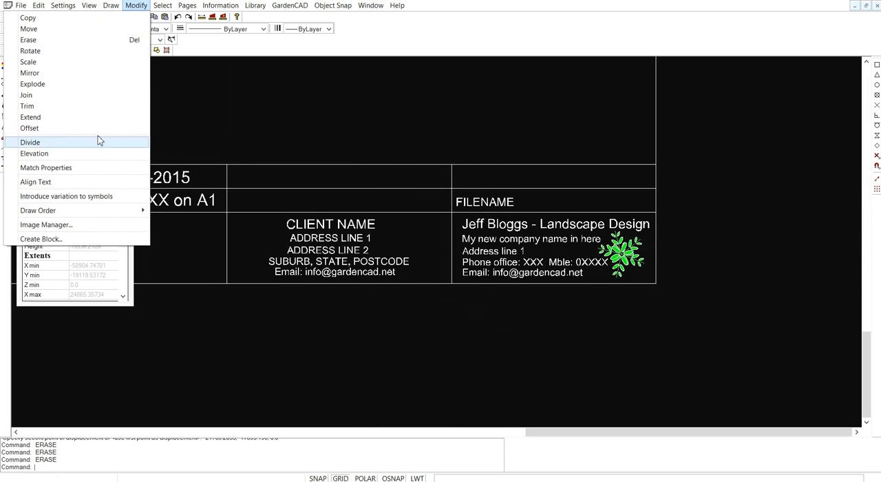